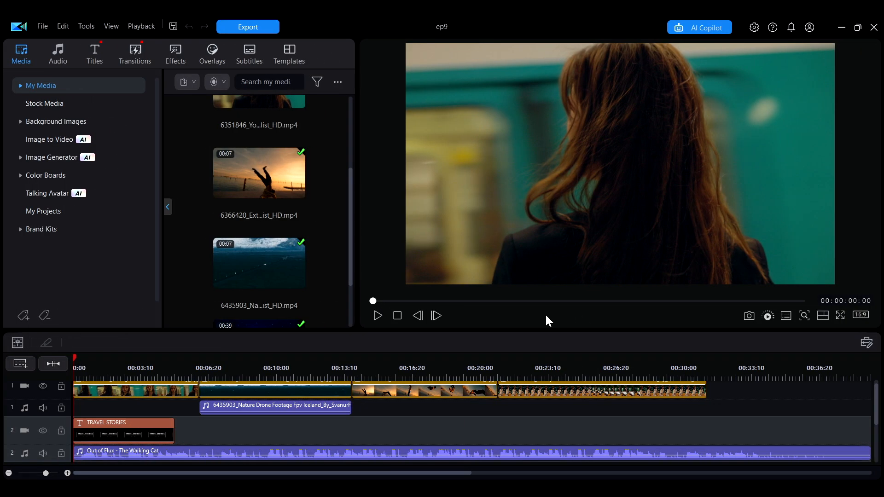
Preview a library clip, then show the Video Effects library at Face Blur.
{"action": "left_click", "coordinate": [377, 315]}
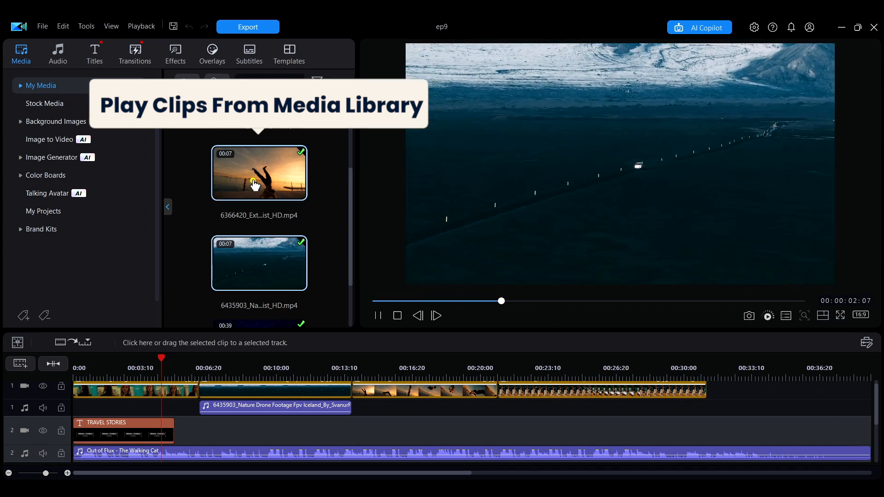
{"action": "left_click", "coordinate": [175, 53]}
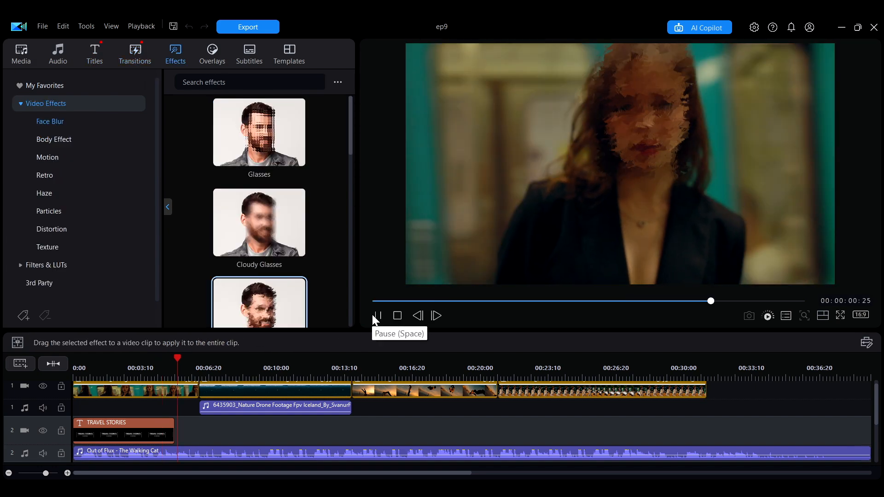
Pause, play and stop the project so playback rewinds to the start.
{"action": "left_click", "coordinate": [377, 315]}
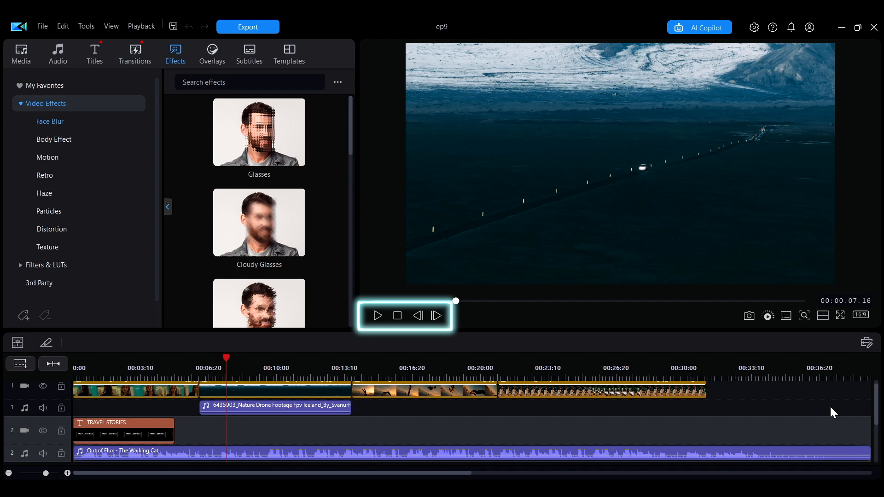
{"action": "mouse_move", "coordinate": [395, 342]}
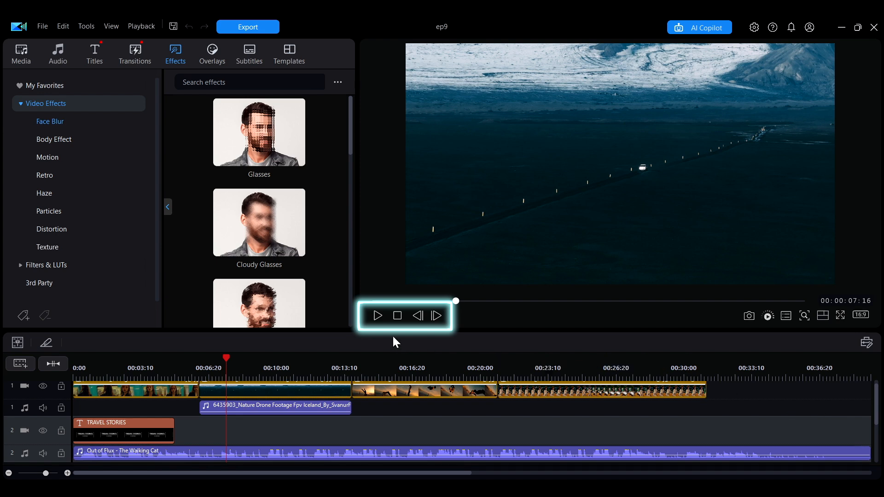
{"action": "left_click", "coordinate": [378, 315]}
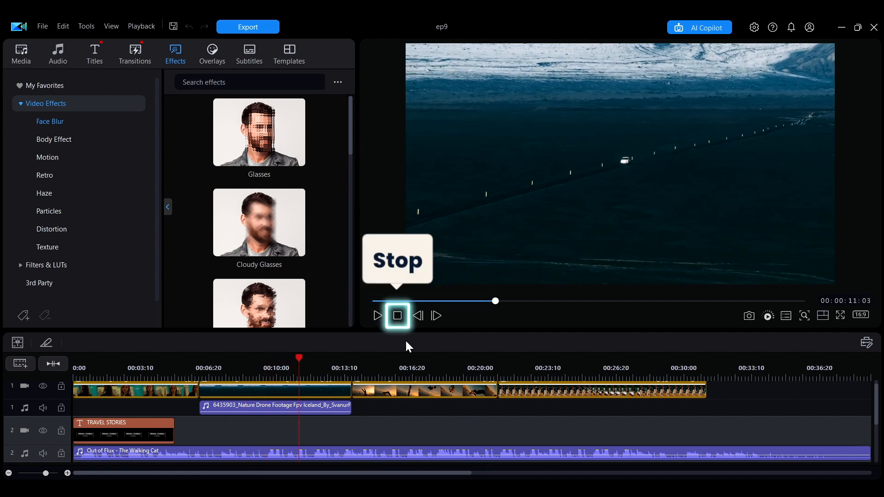
{"action": "left_click", "coordinate": [398, 315]}
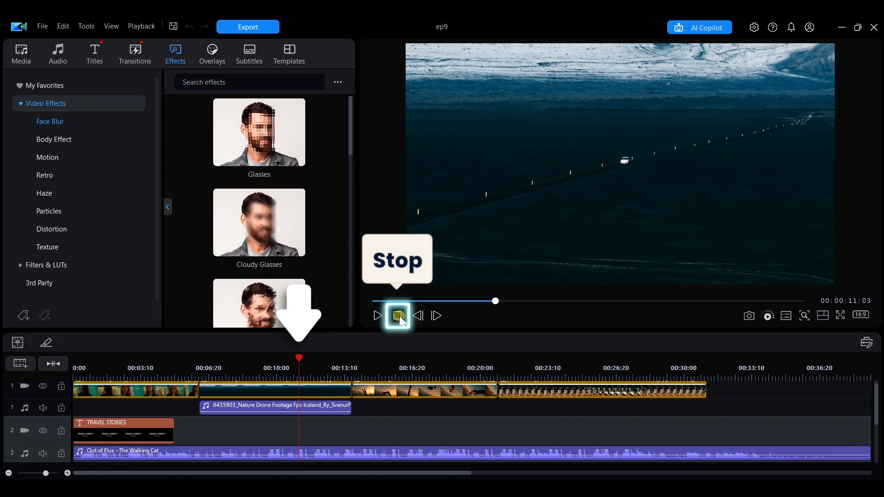
{"action": "left_click", "coordinate": [399, 316]}
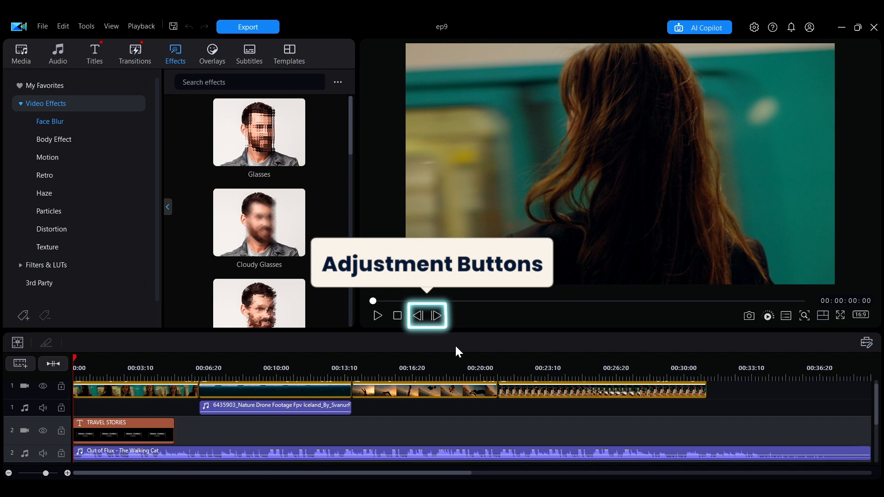
Step the preview forward and back one frame through the opening title.
{"action": "left_click", "coordinate": [437, 315]}
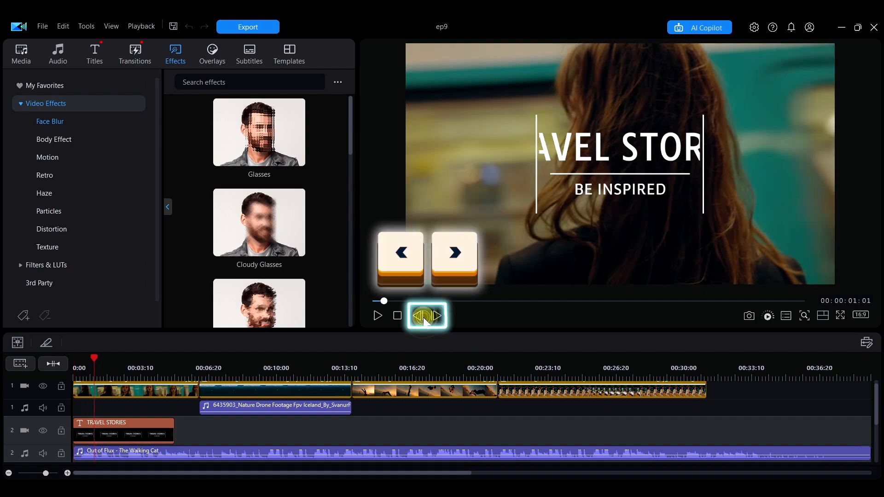
{"action": "left_click", "coordinate": [426, 316]}
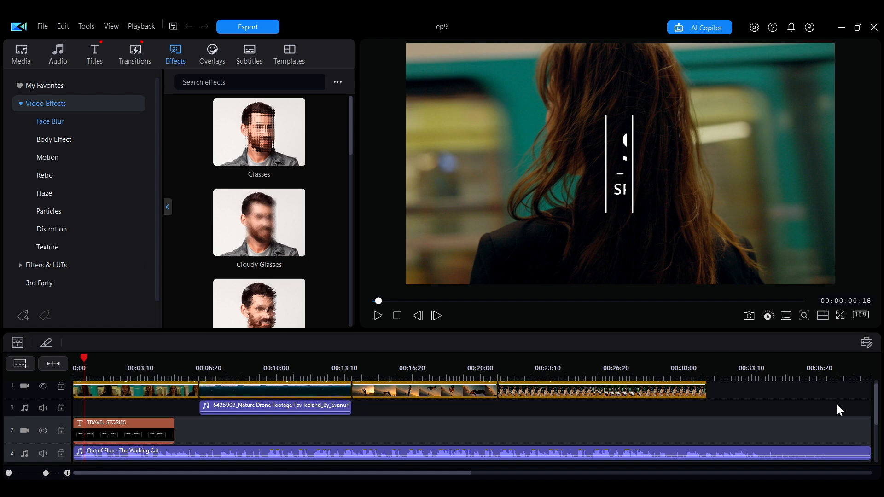
{"action": "mouse_move", "coordinate": [860, 315]}
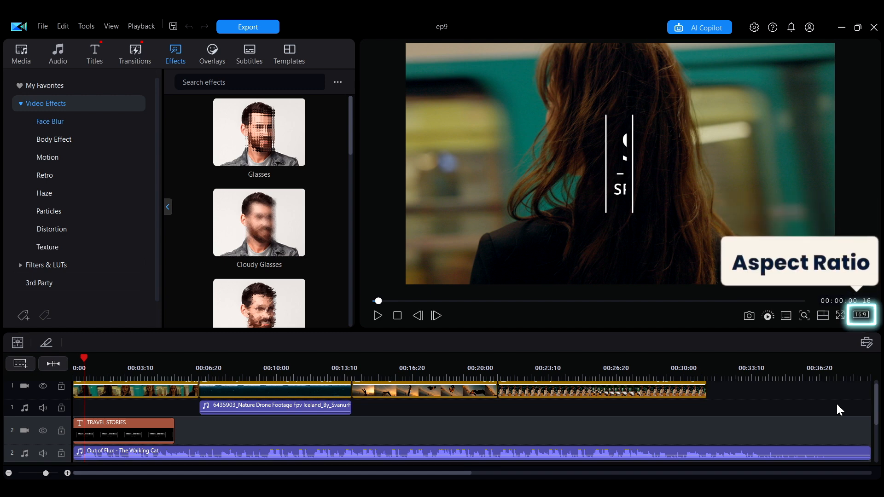
Review the aspect ratio options, keeping the project at 16:9.
{"action": "left_click", "coordinate": [863, 315]}
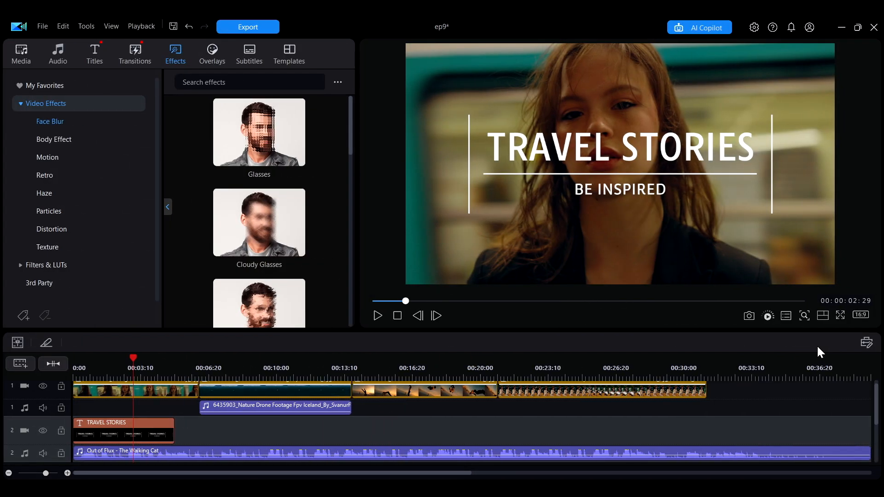
{"action": "mouse_move", "coordinate": [841, 315]}
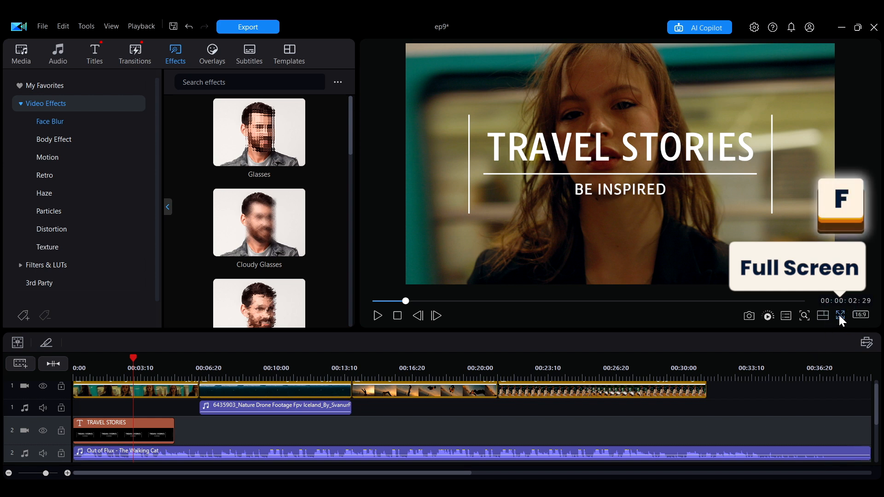
{"action": "left_click", "coordinate": [841, 316]}
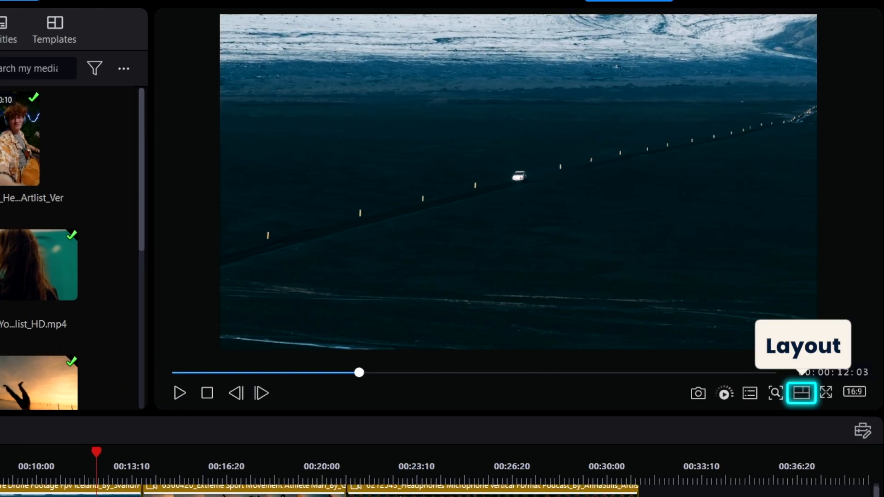
Switch the workspace to the Landscape layout and show the media library.
{"action": "left_click", "coordinate": [802, 392]}
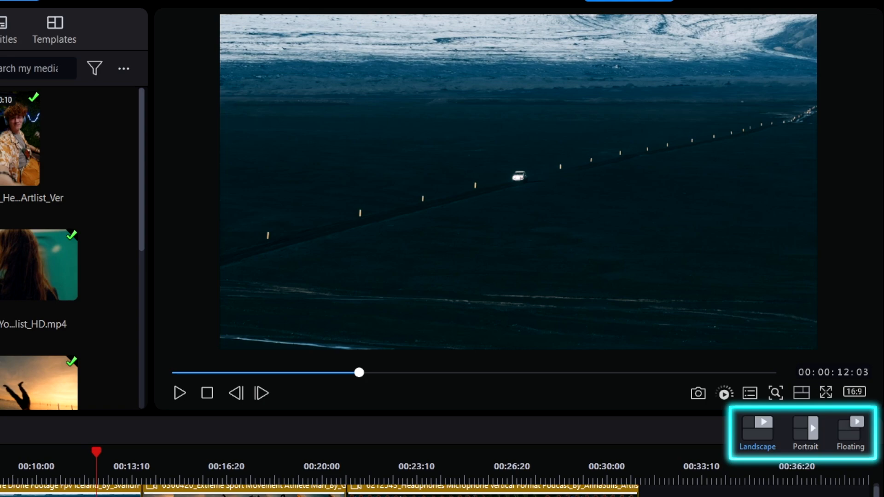
{"action": "left_click", "coordinate": [757, 425]}
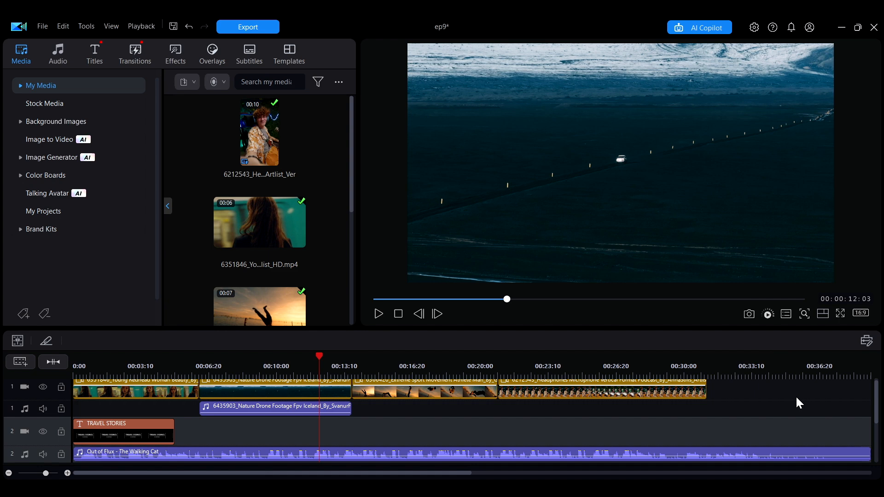
{"action": "left_click", "coordinate": [861, 313]}
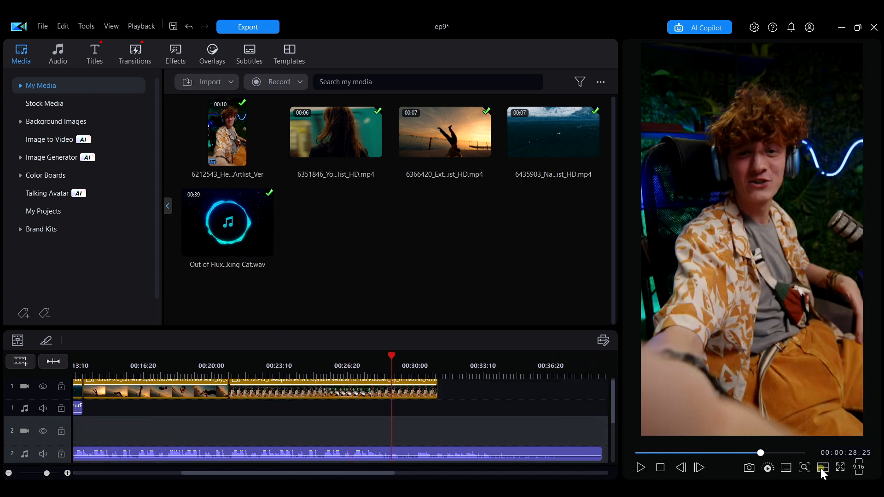
Float the preview as a separate window, then dock it back into the workspace.
{"action": "left_click", "coordinate": [824, 468]}
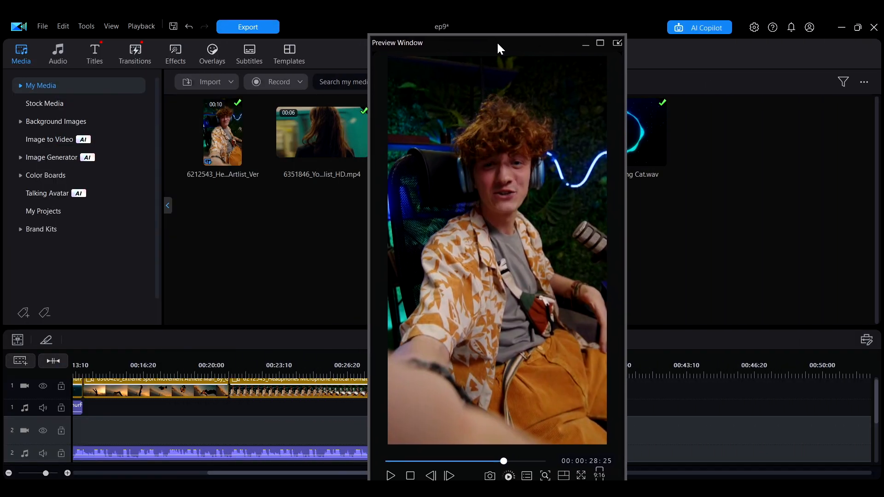
{"action": "mouse_move", "coordinate": [617, 44]}
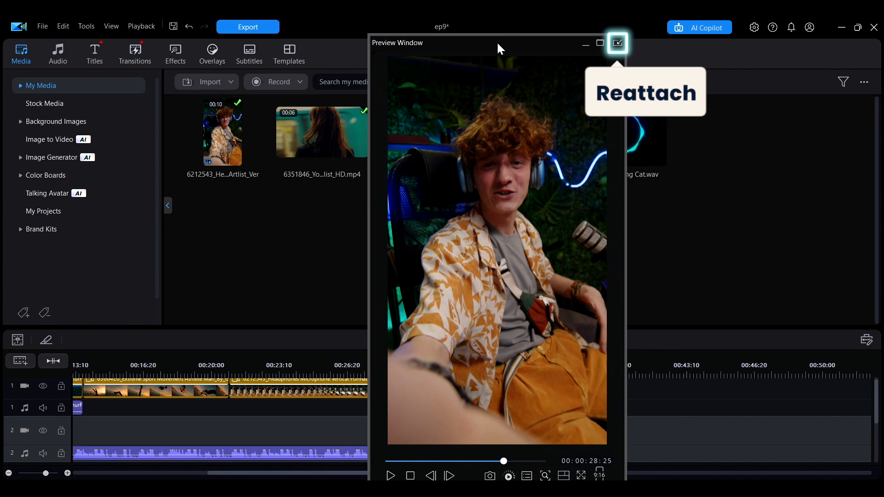
{"action": "left_click", "coordinate": [617, 43]}
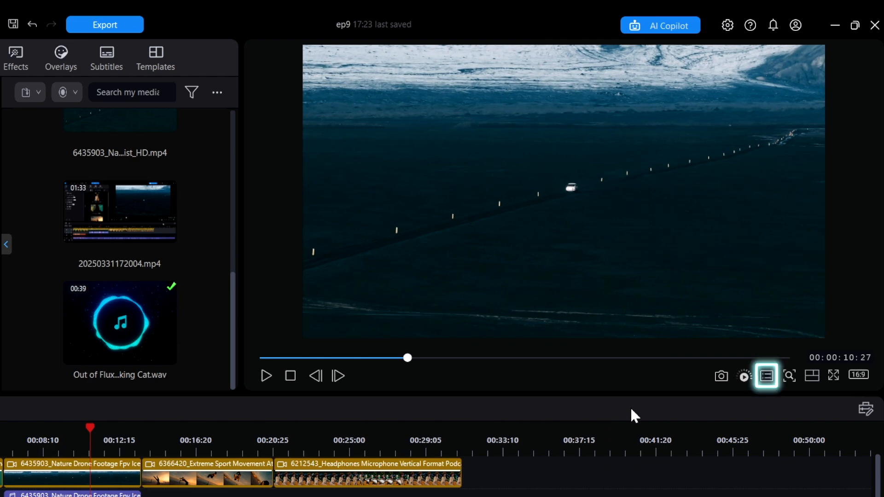
Enable Show Preview Volume Meter in the preview settings.
{"action": "left_click", "coordinate": [768, 376]}
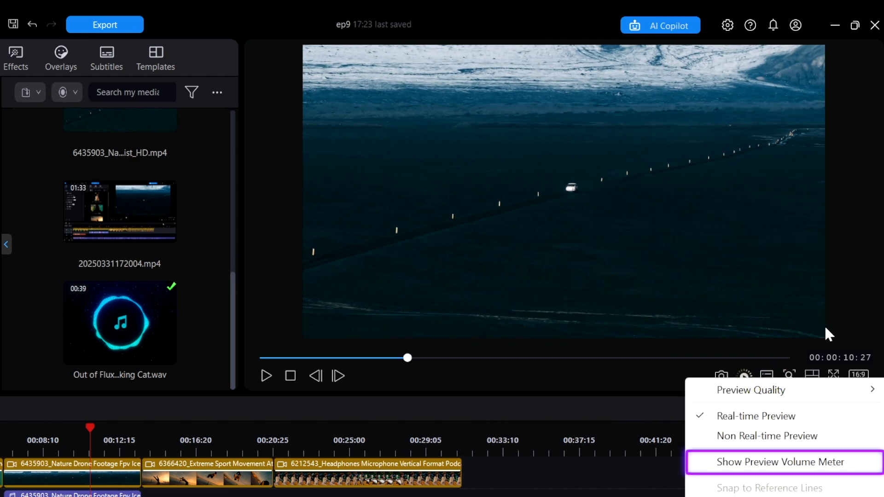
{"action": "left_click", "coordinate": [265, 375]}
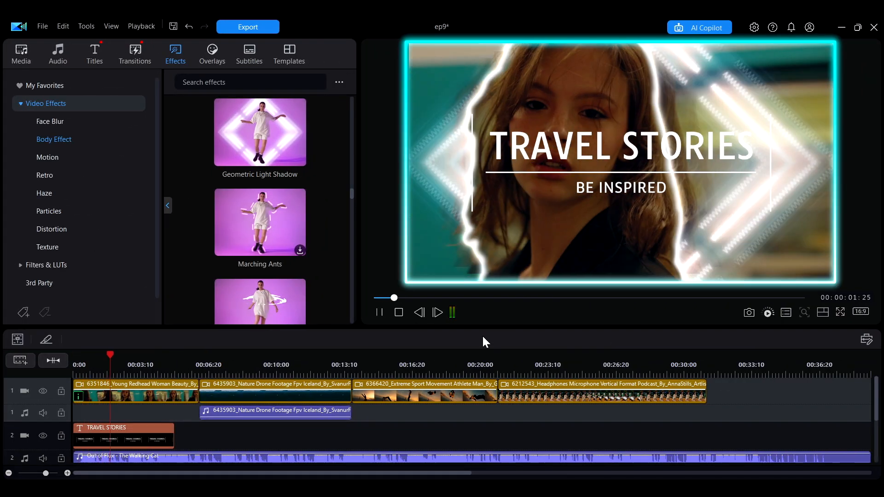
Play the timeline so the Body Effect shot runs with the volume meter showing levels.
{"action": "left_click", "coordinate": [767, 312]}
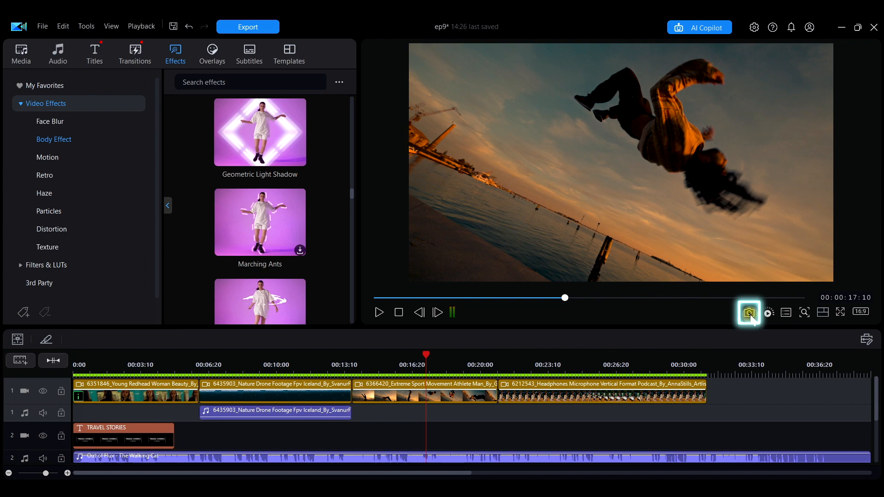
Capture a snapshot of the breakdancer frame and return to the My Media library.
{"action": "left_click", "coordinate": [749, 312]}
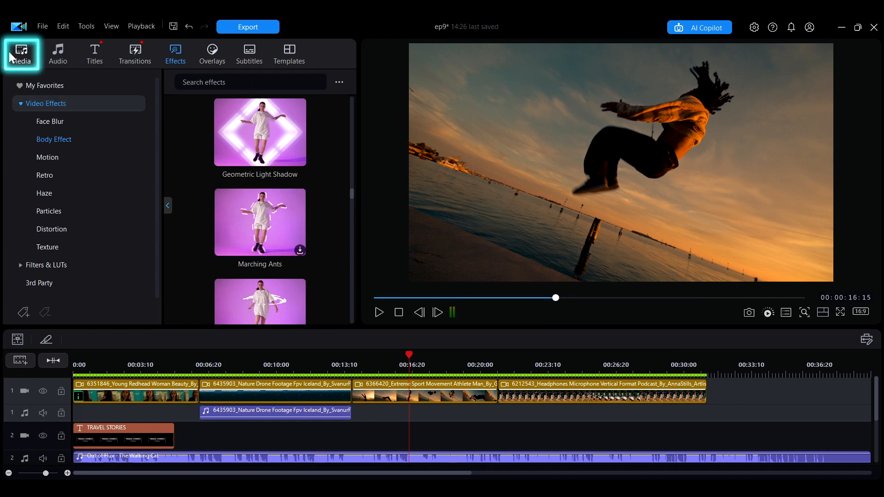
{"action": "left_click", "coordinate": [21, 53]}
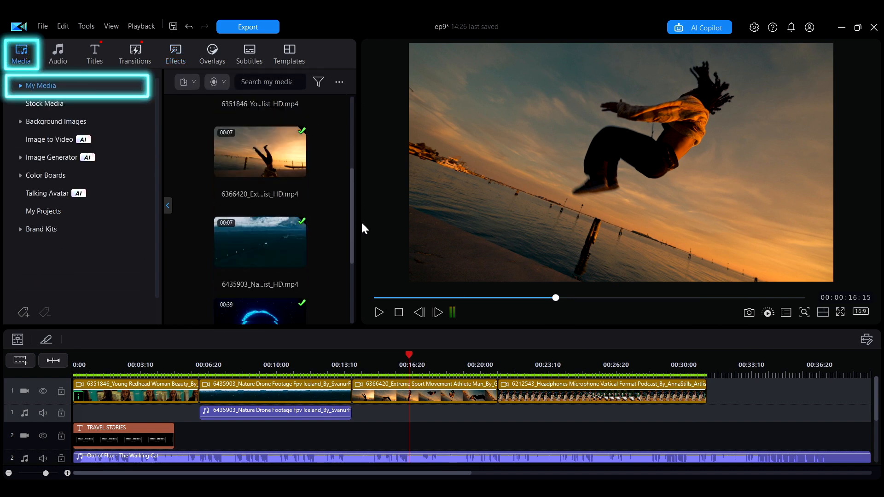